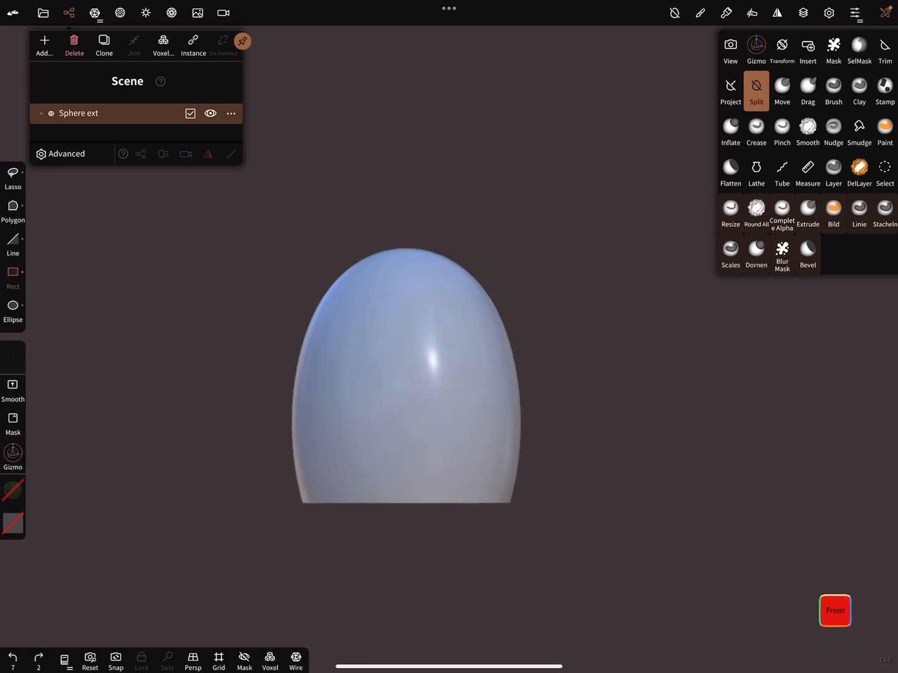
Split the masked egg shell along its wavy border into Sphere ext and Sphere ext 1
click(860, 50)
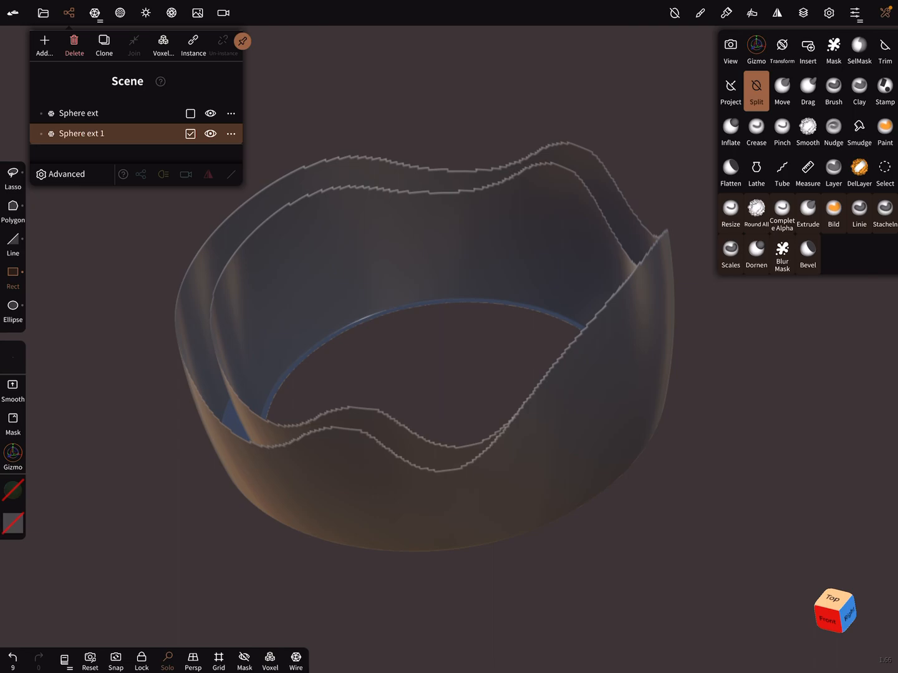
Hide Sphere ext so only Sphere ext 1's egg with its wavy mask shows
click(96, 12)
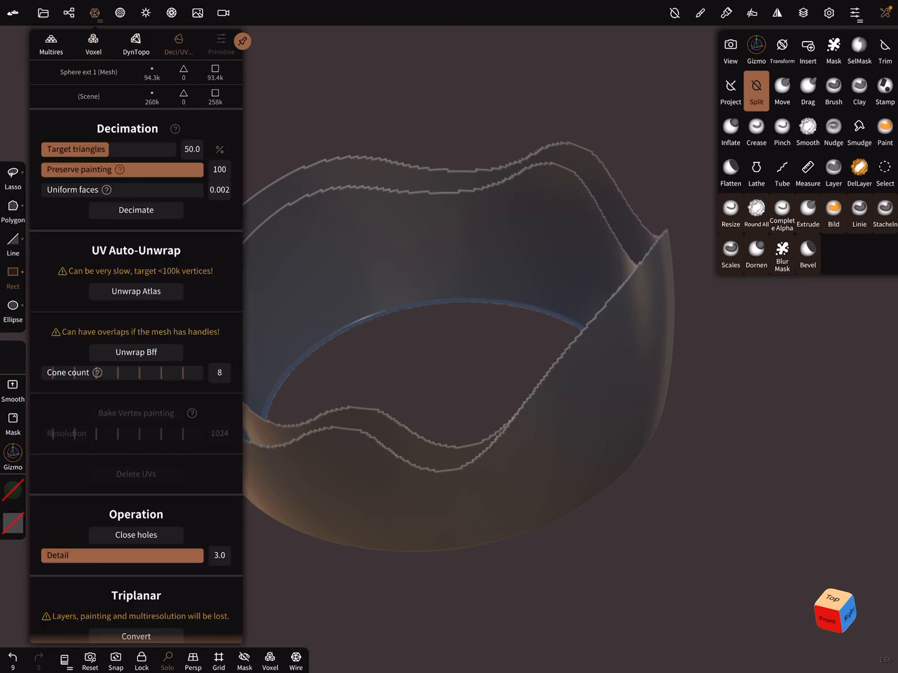
click(136, 535)
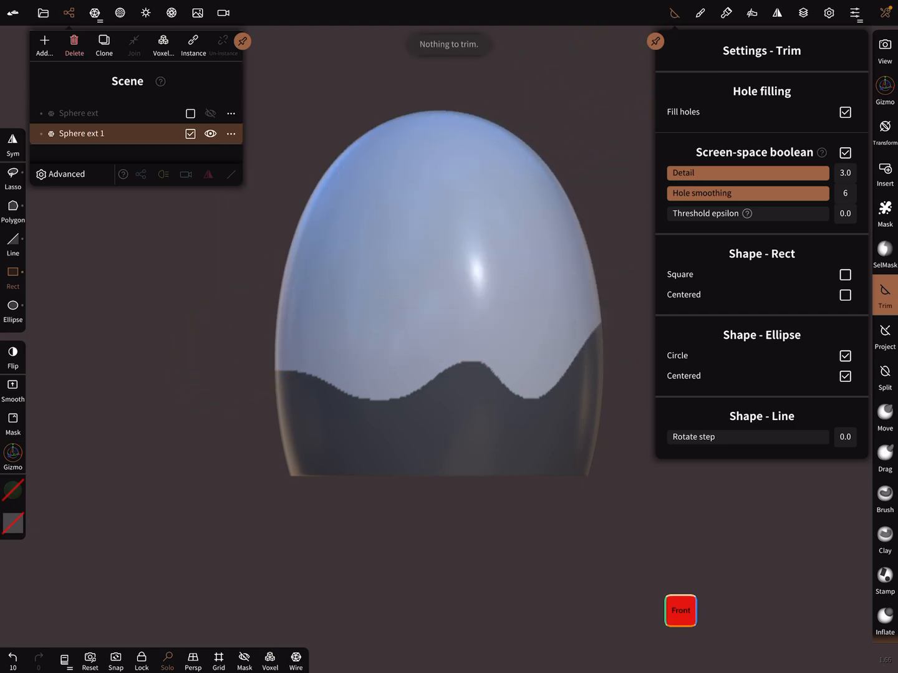
Drag a rectangular trim across the egg, then revert to the single unmasked shell
drag(201, 213, 502, 415)
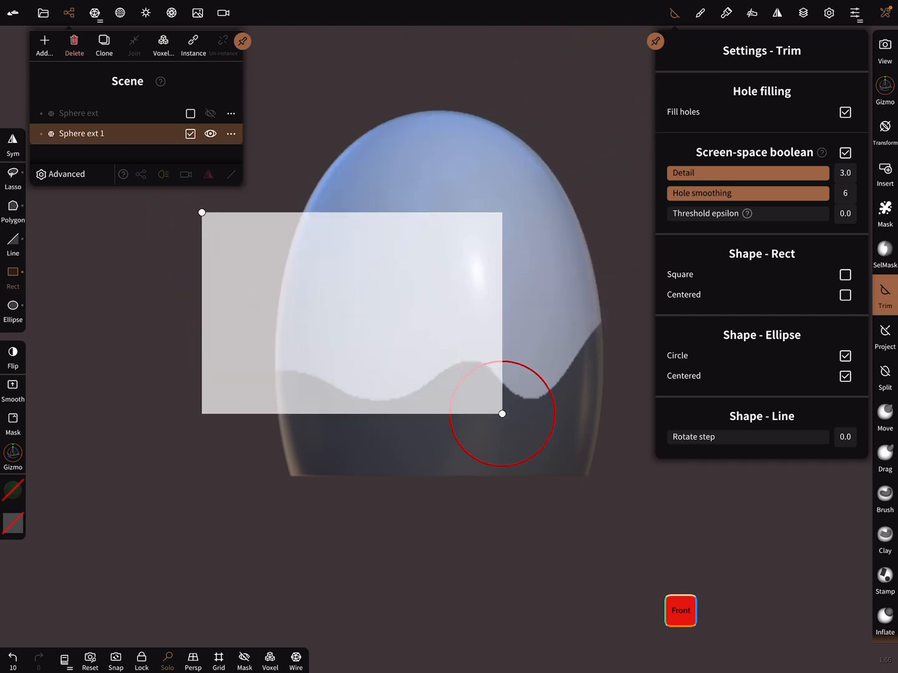
drag(502, 413, 650, 419)
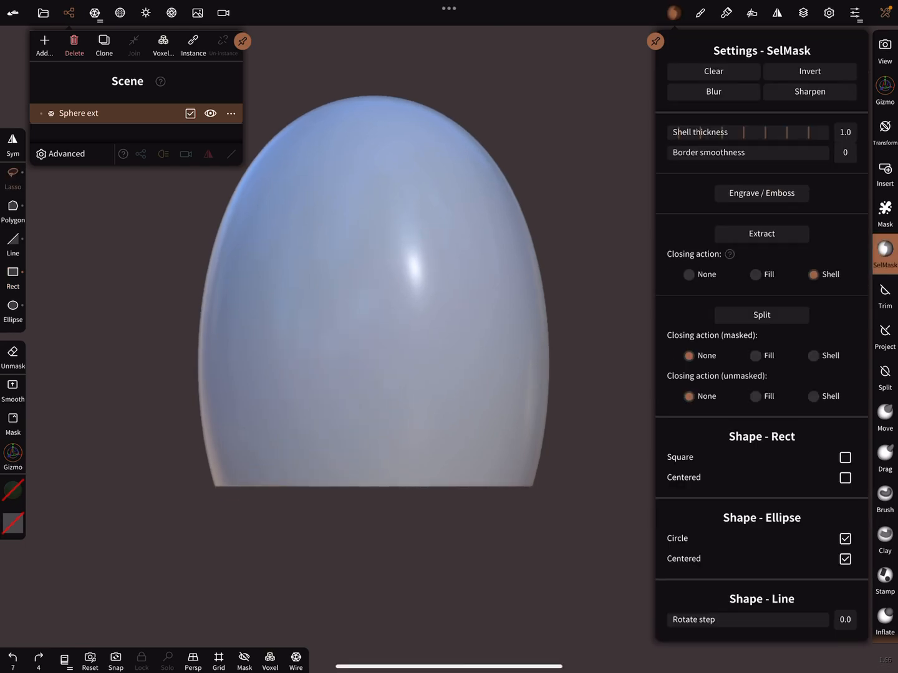
Lasso a curling wave mask on the lower egg, split along it, and inspect both pieces
drag(181, 428, 408, 337)
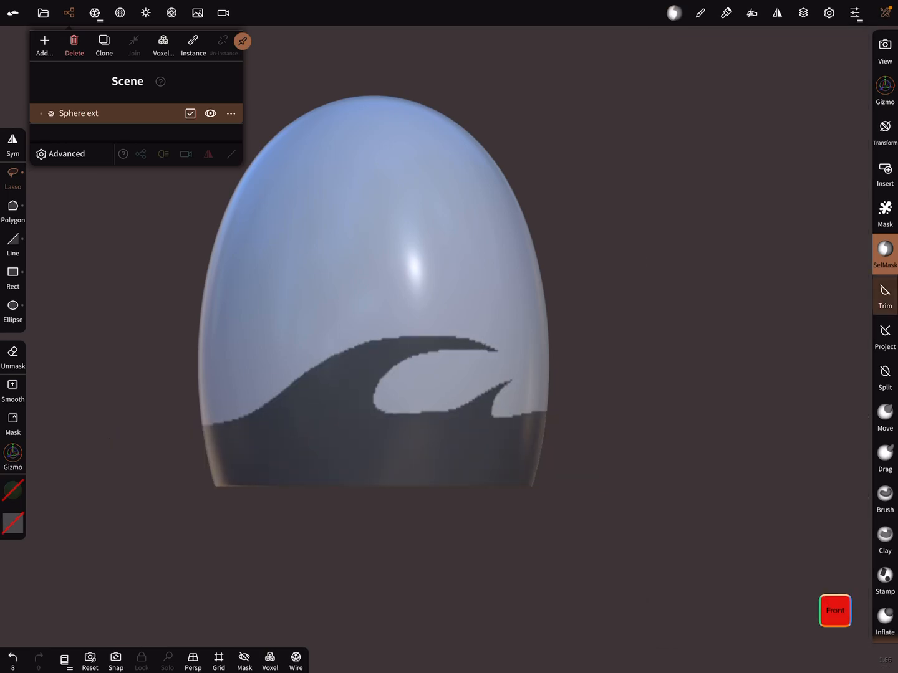
click(884, 293)
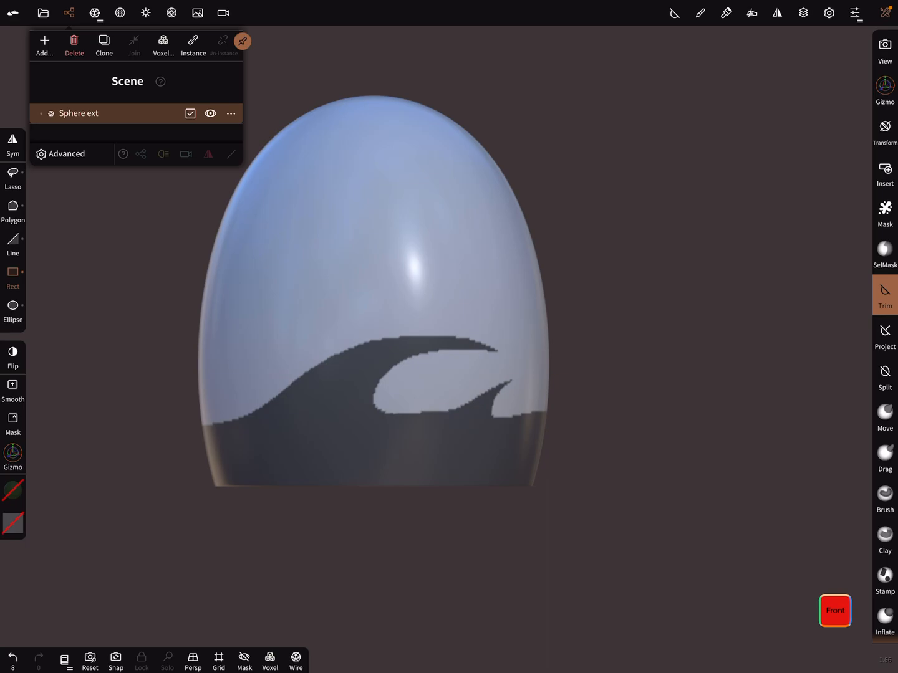
click(104, 42)
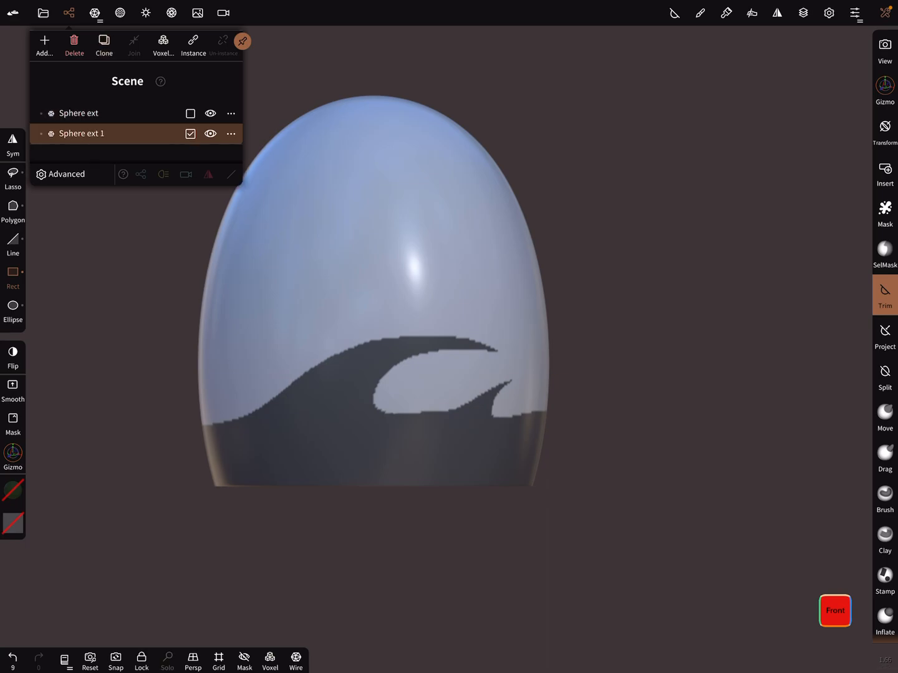
drag(136, 218, 193, 337)
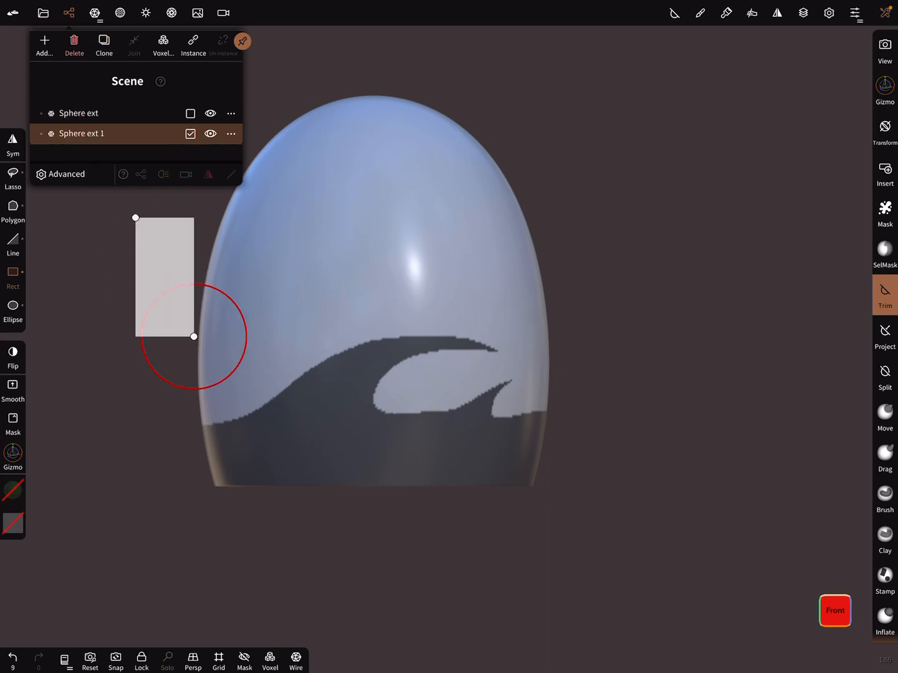
drag(194, 337, 635, 442)
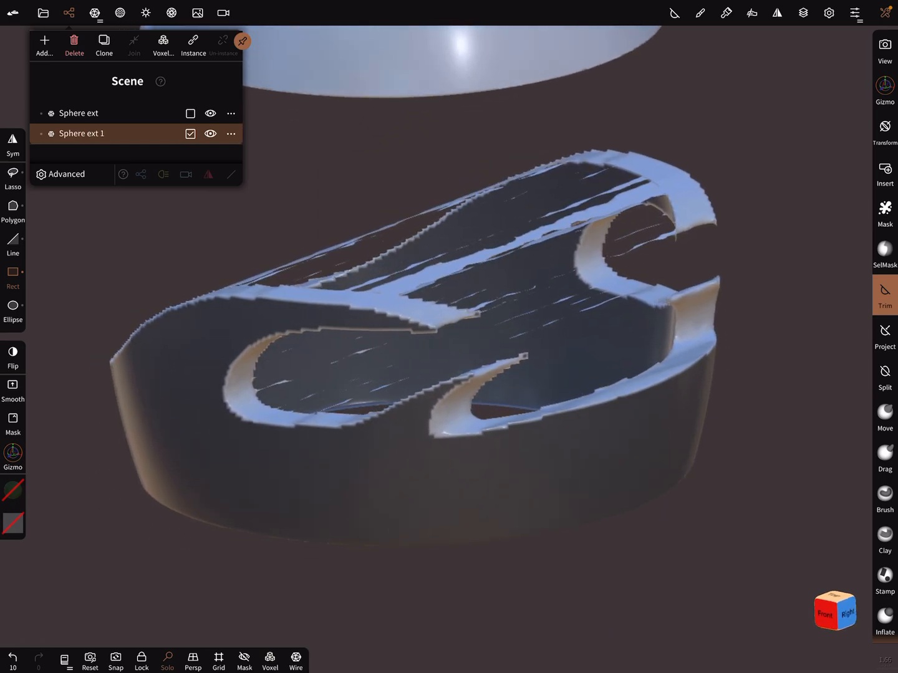
Voxel-merge the wave-cut lower piece twice to rebuild it as a clean solid
click(162, 45)
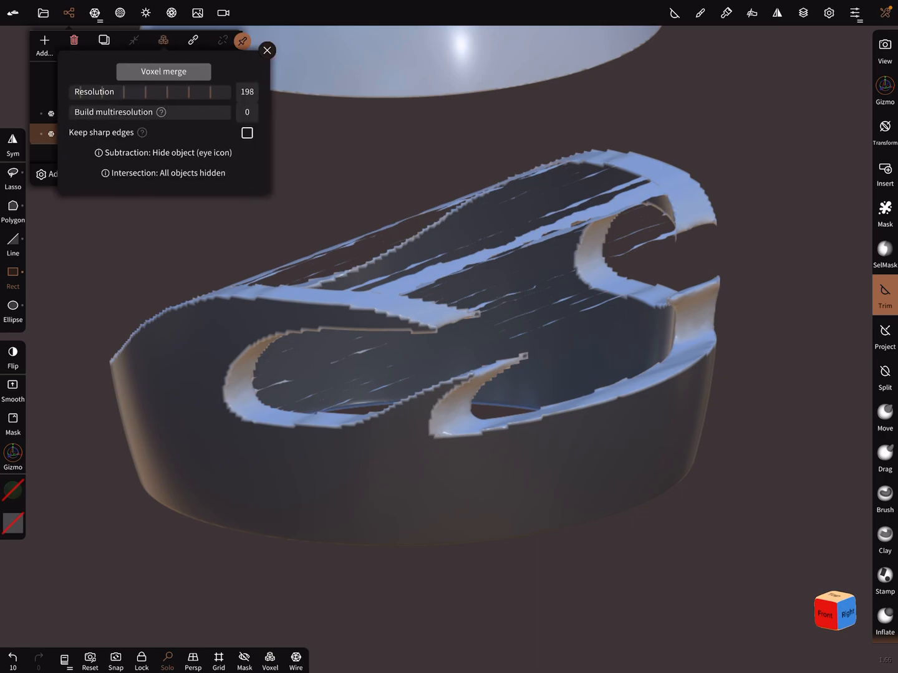
click(164, 71)
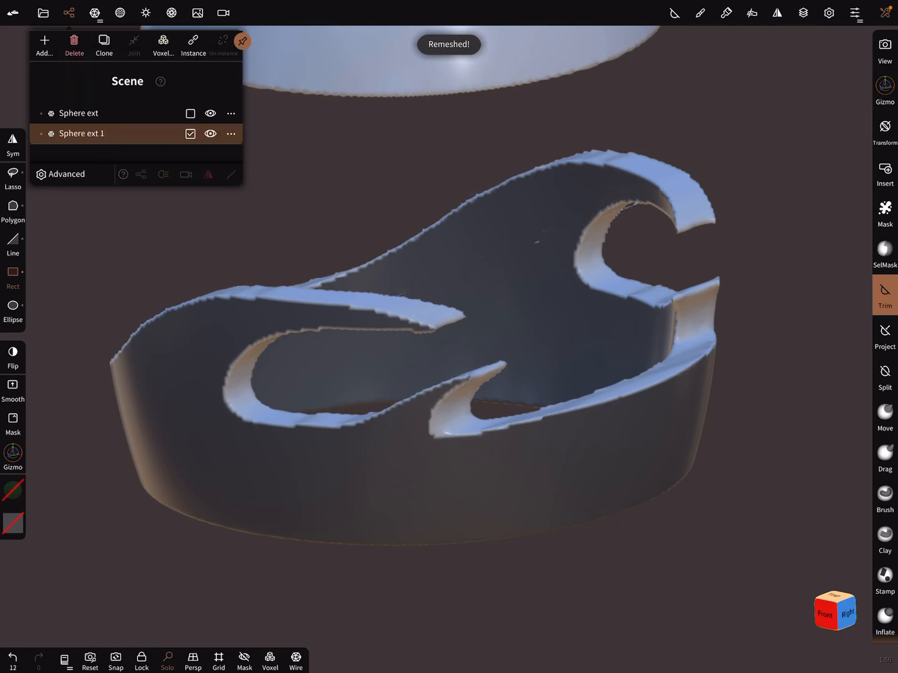
click(162, 44)
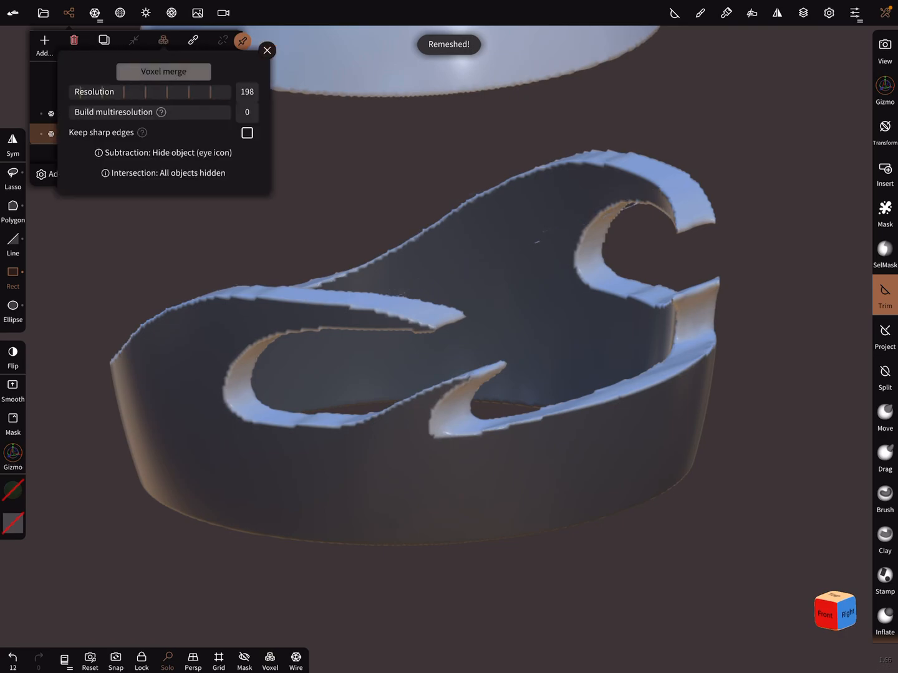
click(267, 50)
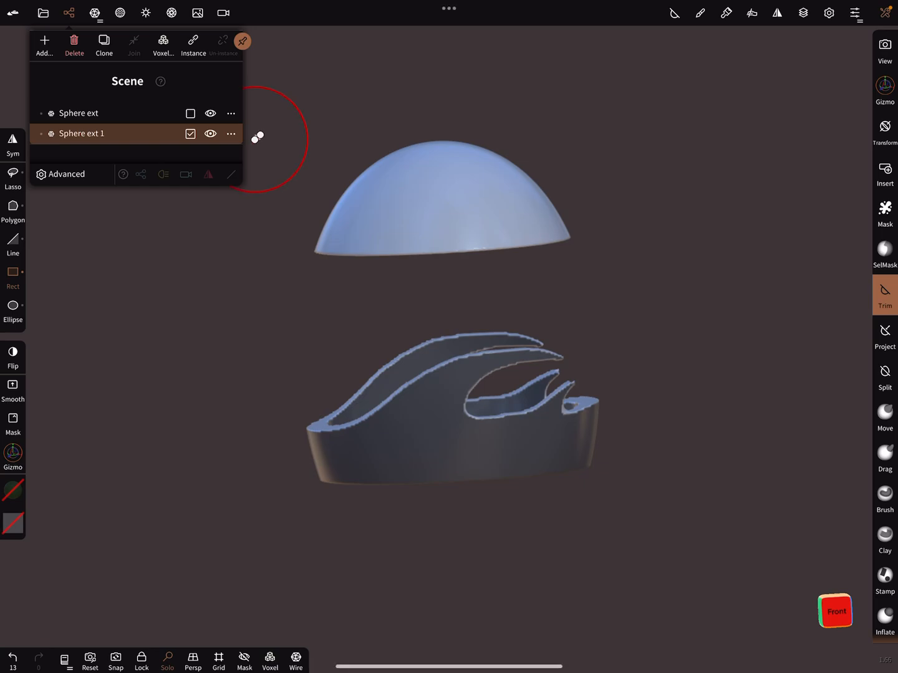
Separate Sphere ext 1 into its parts and delete the duplicate split piece
click(231, 133)
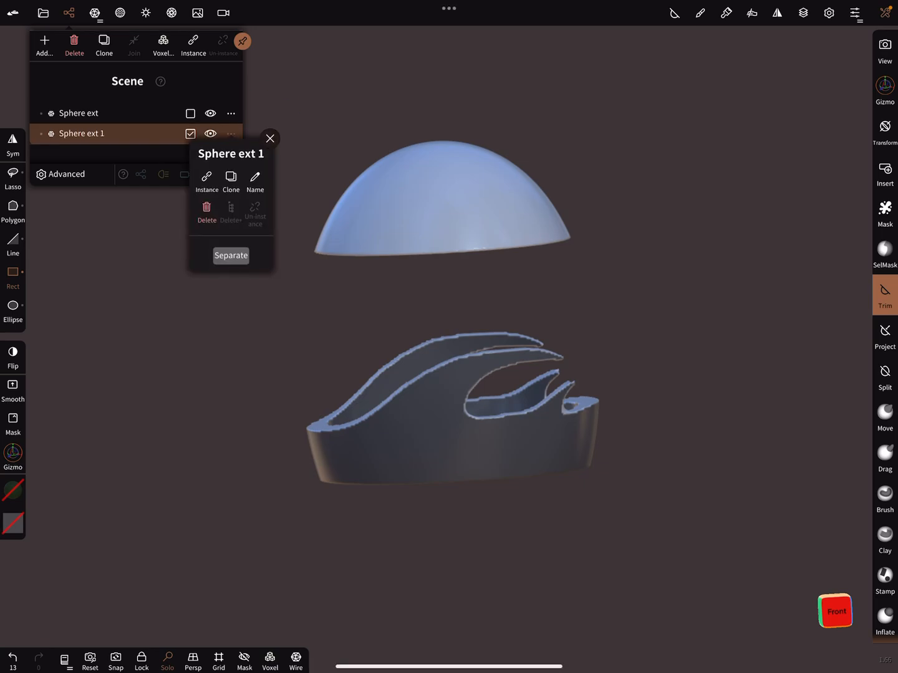
click(230, 255)
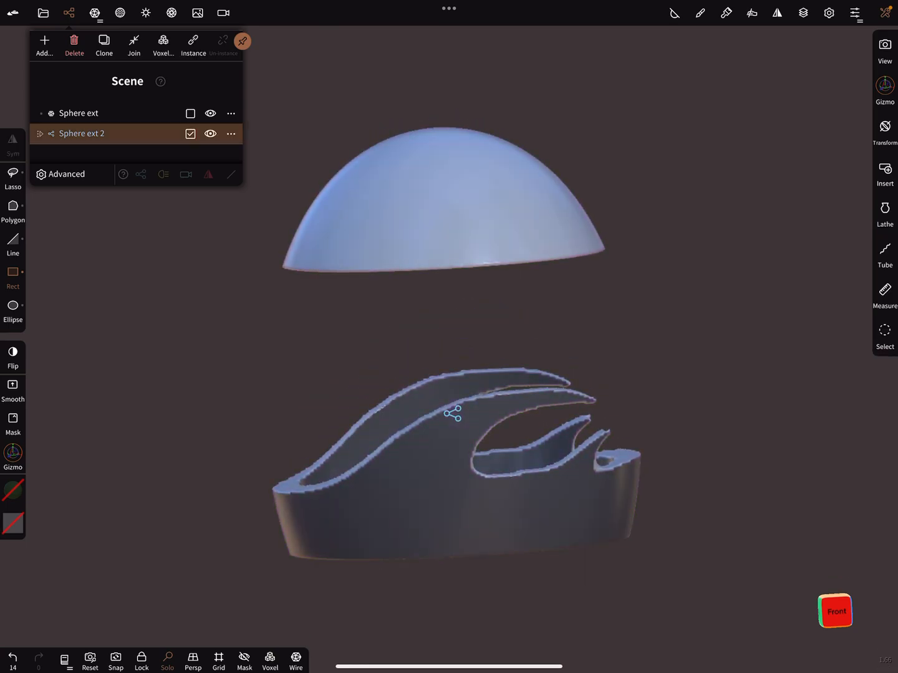
click(50, 133)
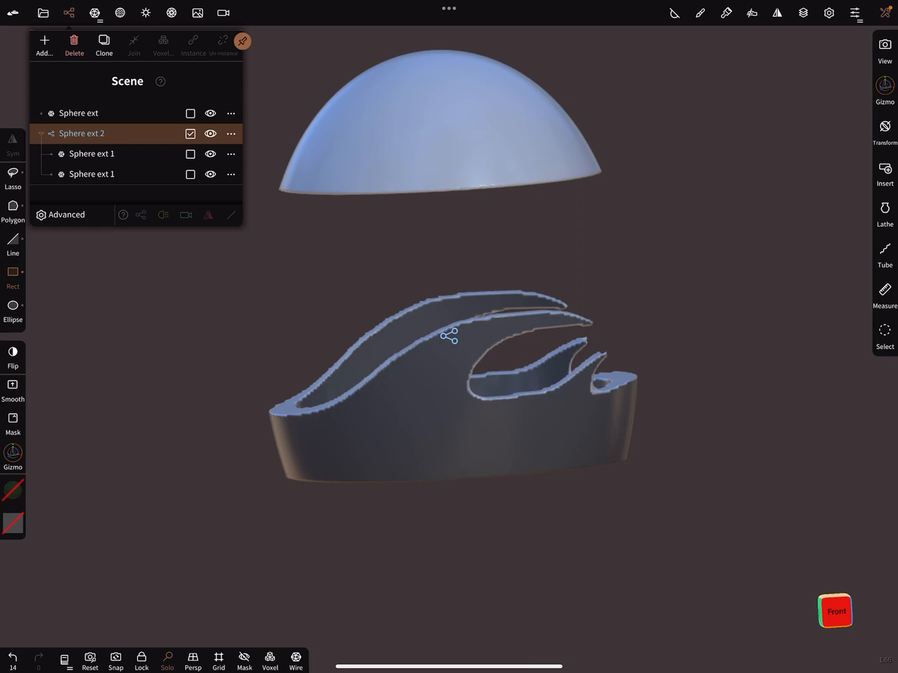
click(92, 174)
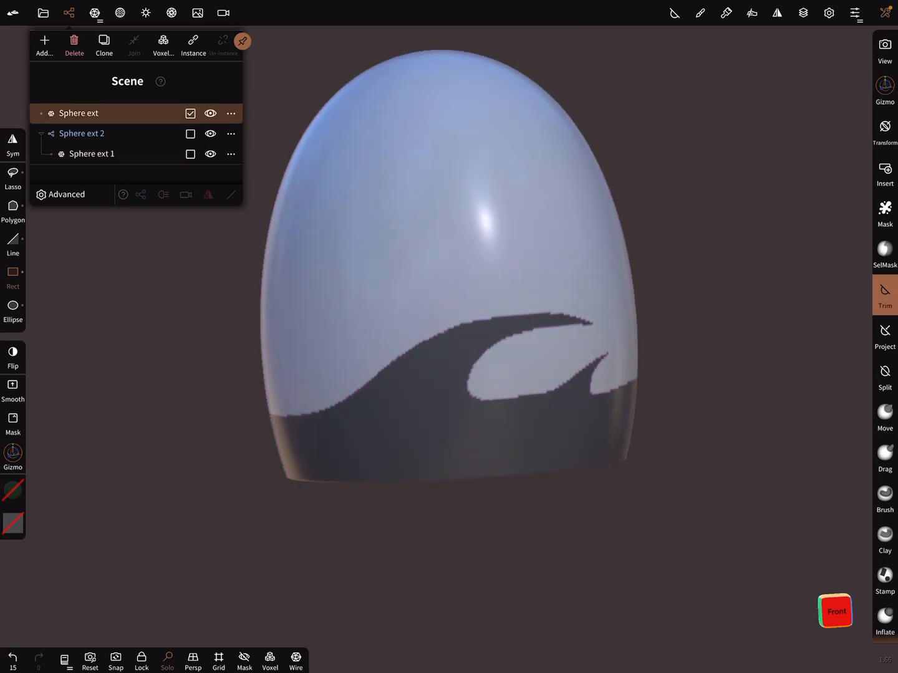
Hide lower piece Sphere ext 1 and invert the wave mask onto the upper egg
click(210, 154)
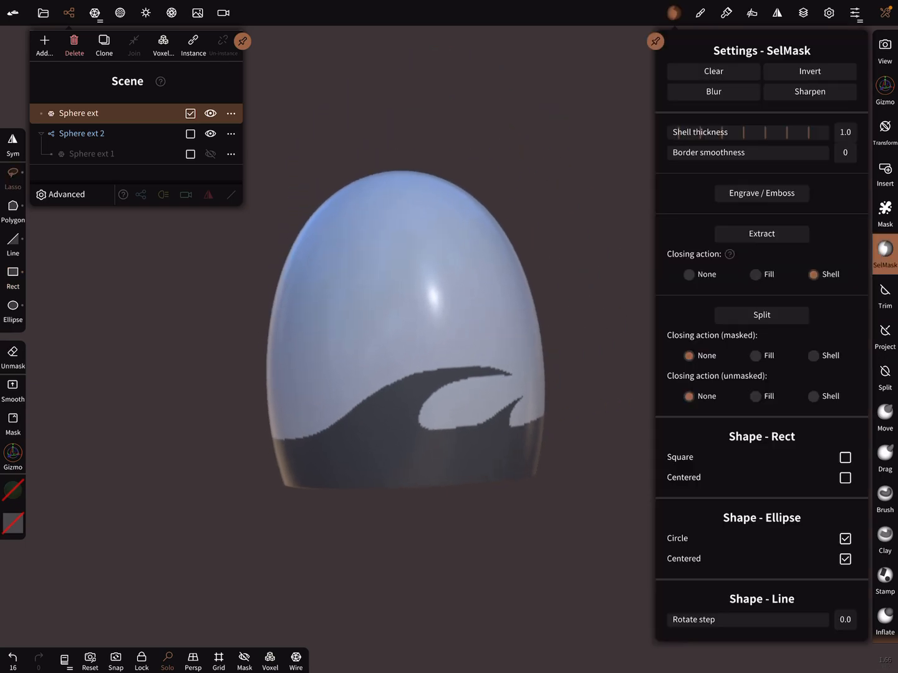
click(810, 71)
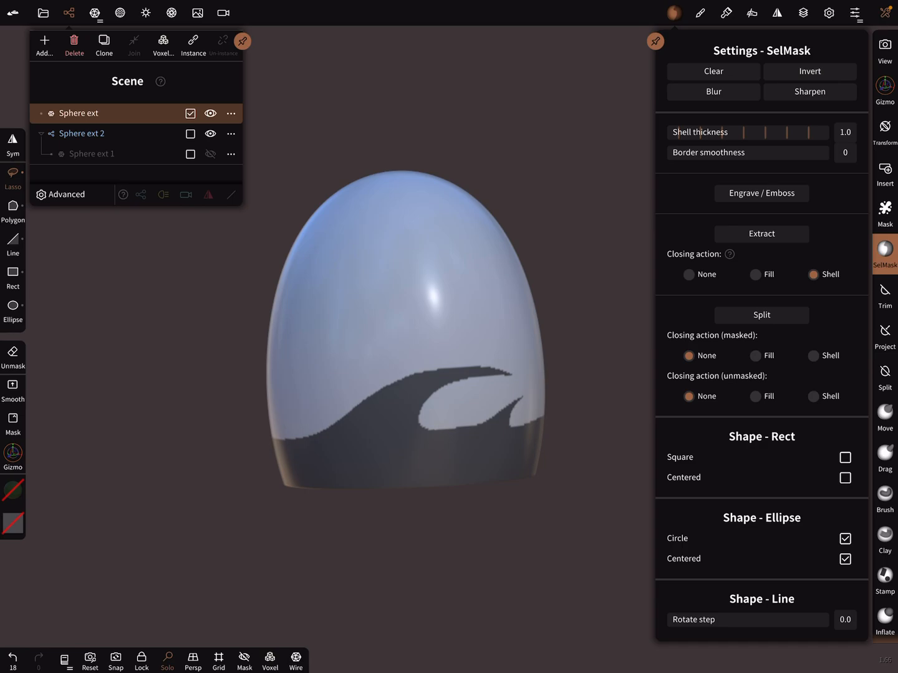
click(809, 72)
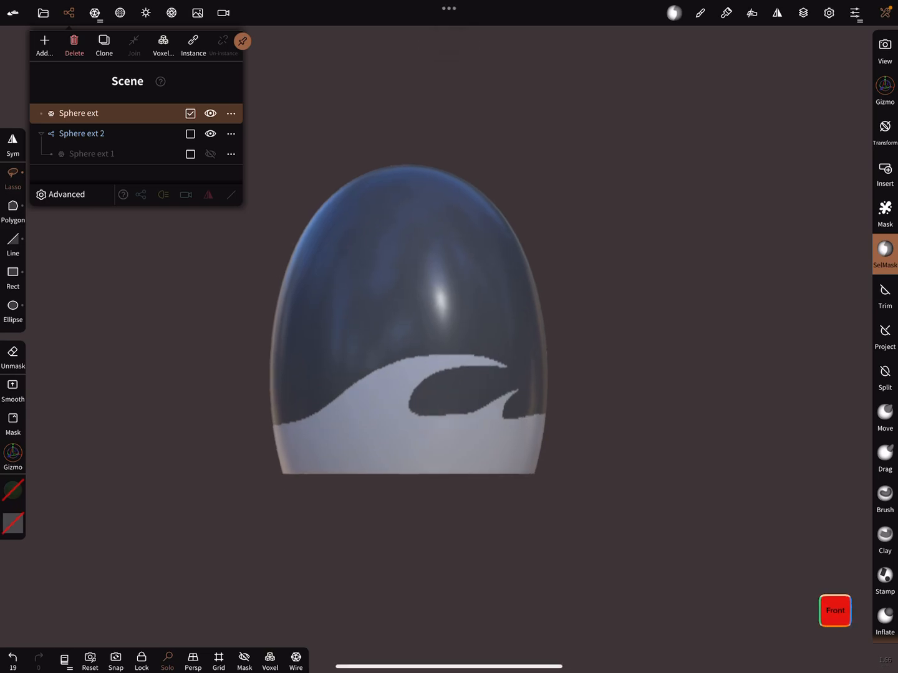
click(884, 293)
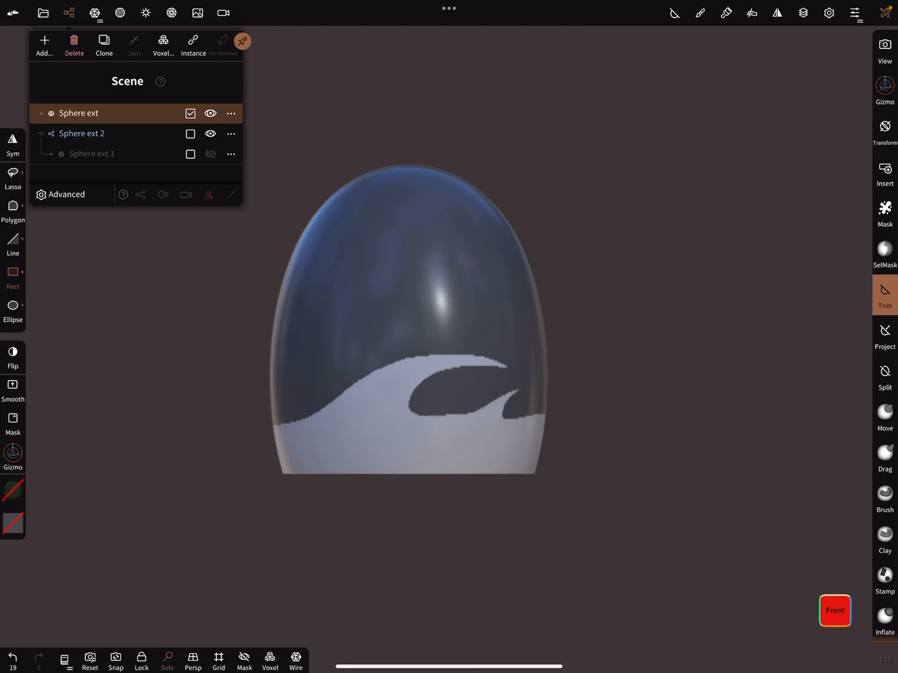
Trim the egg along the wave mask and voxel-merge the shell at resolution 198
drag(206, 227, 612, 425)
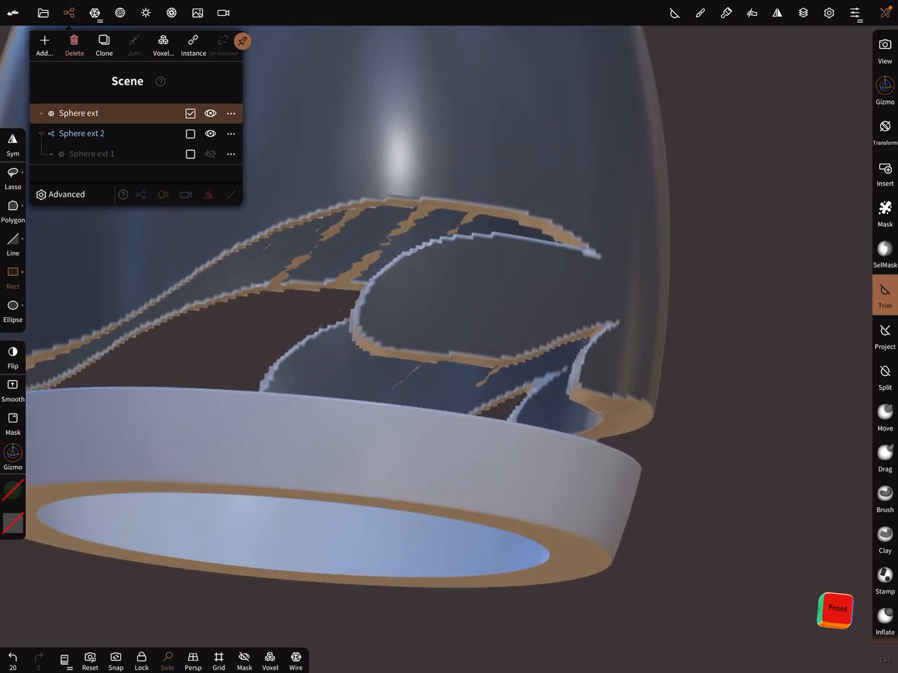
click(163, 40)
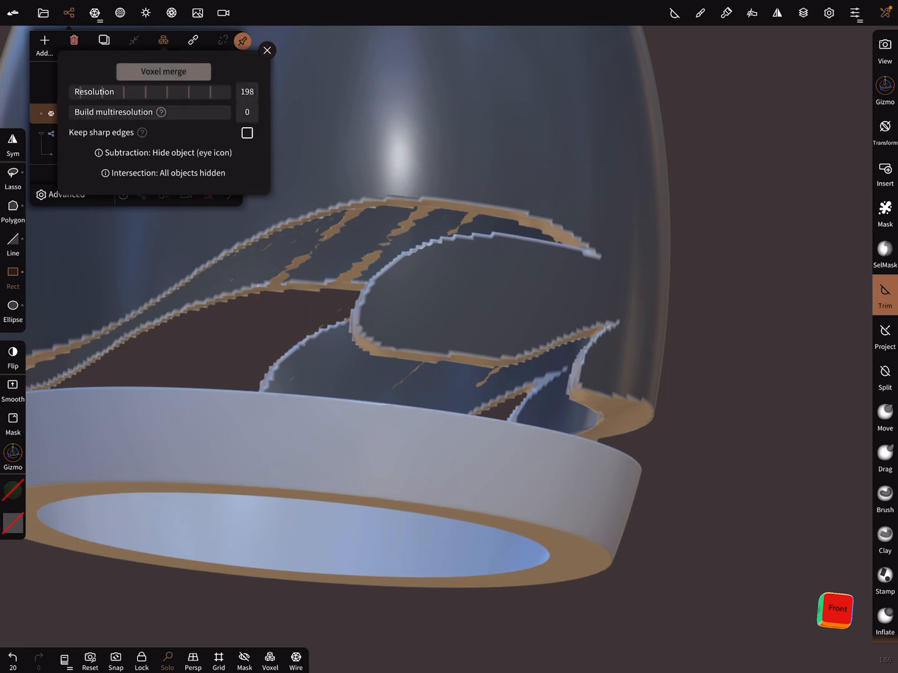
click(163, 71)
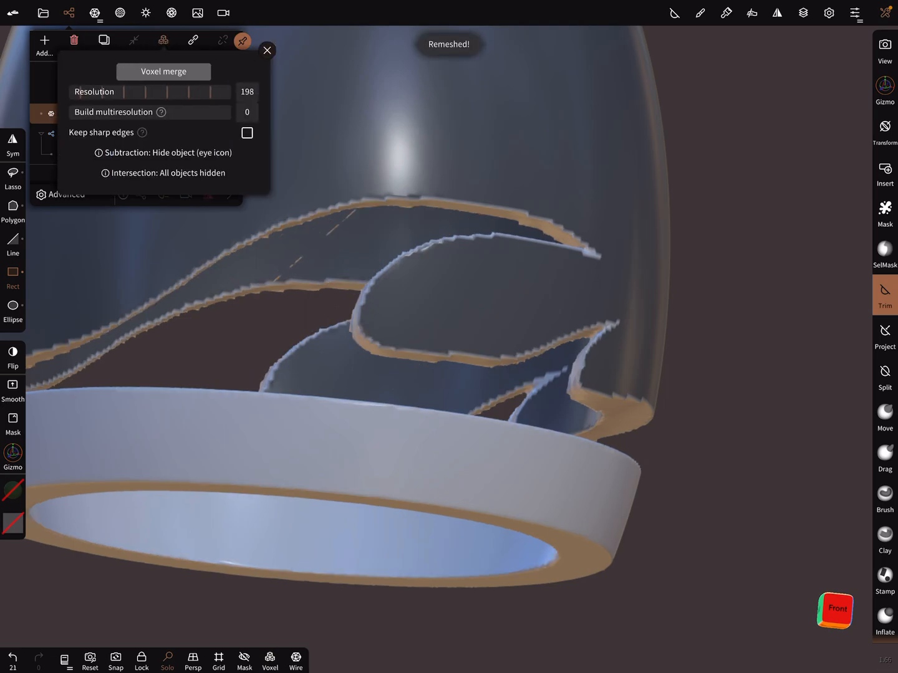
click(266, 50)
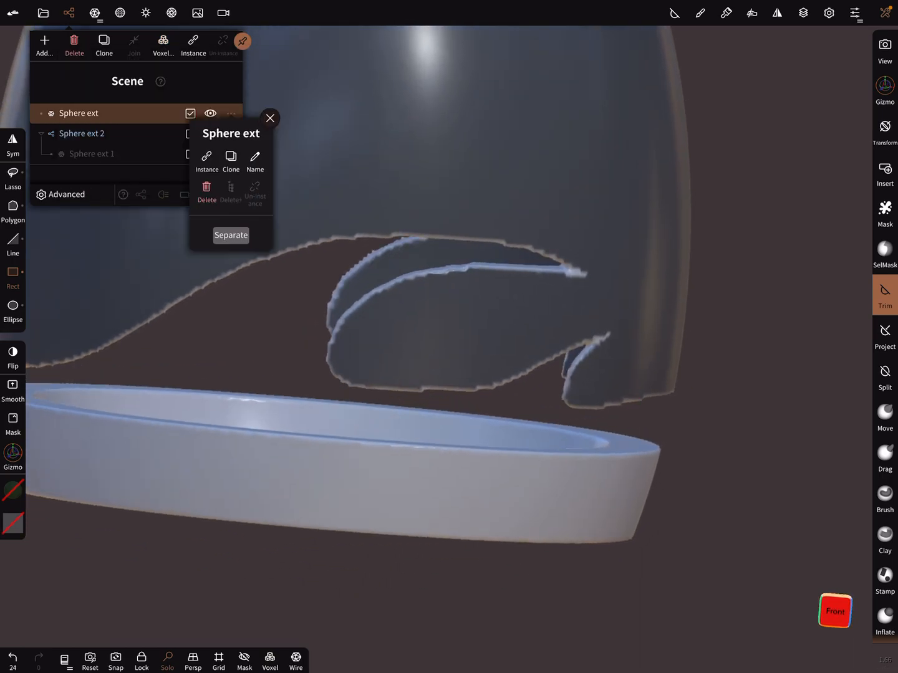
Separate the shell, delete the stray rim piece, and unhide Sphere ext 1
click(230, 235)
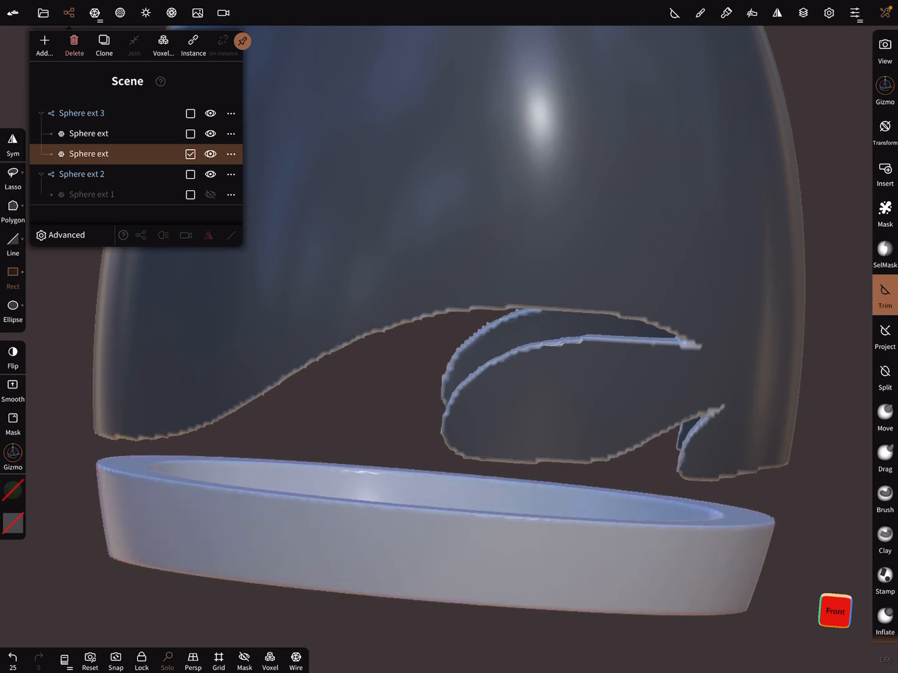
click(81, 154)
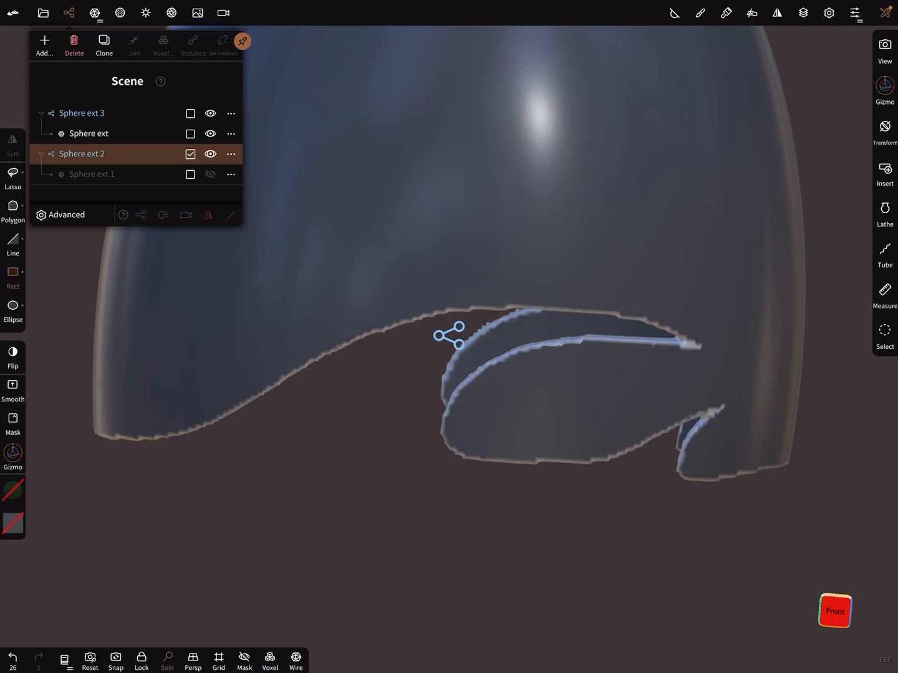
click(211, 174)
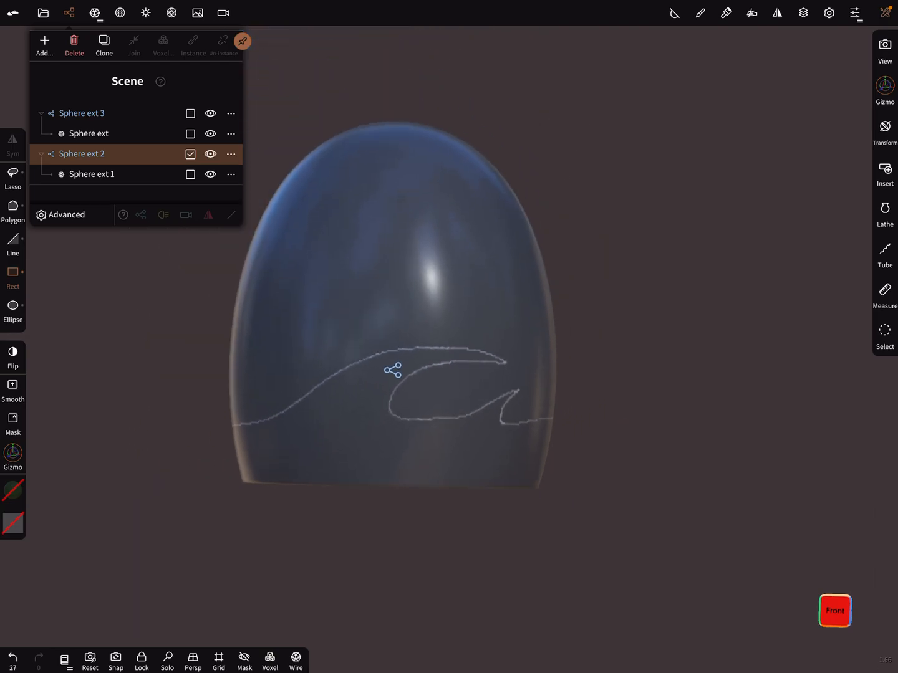
Activate the Mask tool with its settings shown and select Sphere ext 1
click(883, 87)
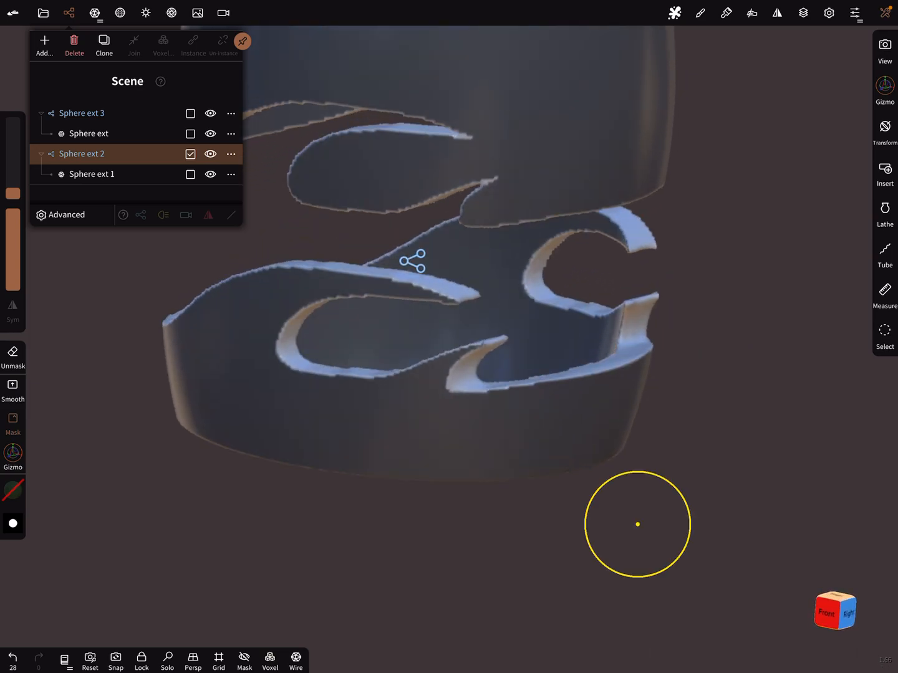
click(674, 13)
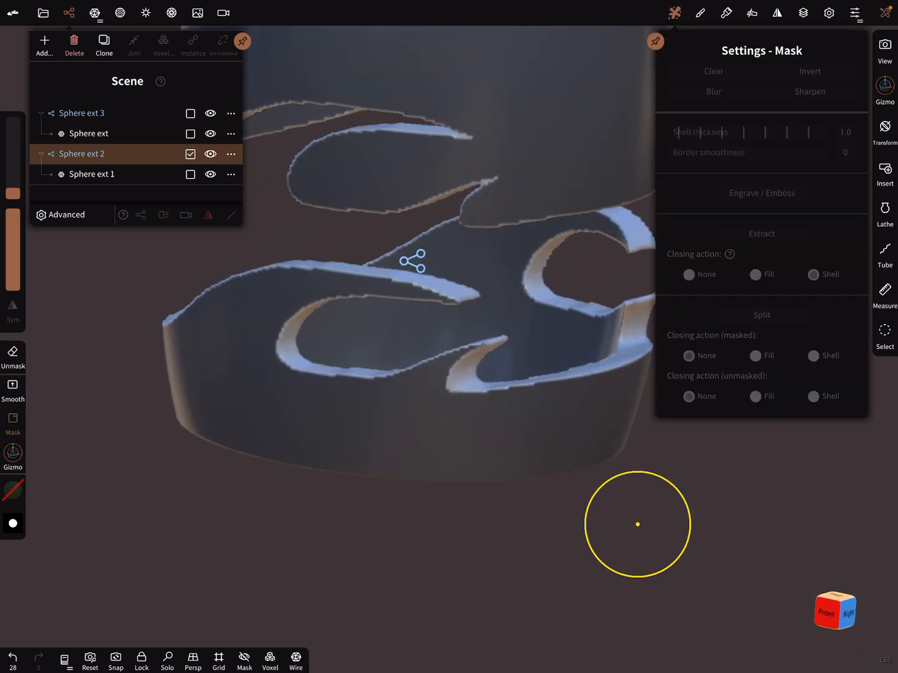
click(92, 174)
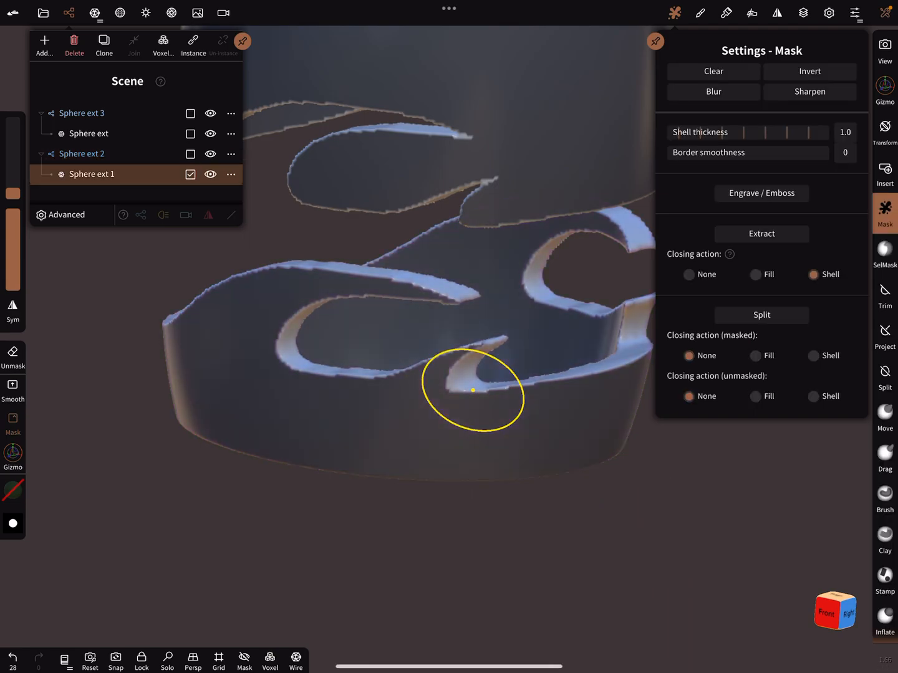